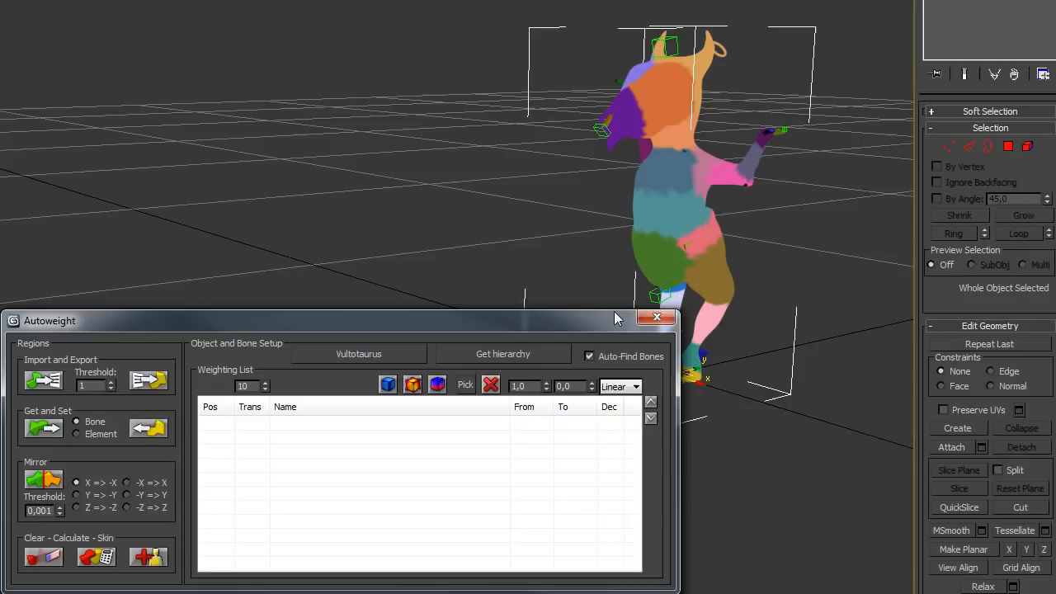
Step: Clear the old region colours and pick the Vultstaurus mesh as the Autoweight object
left_click(358, 353)
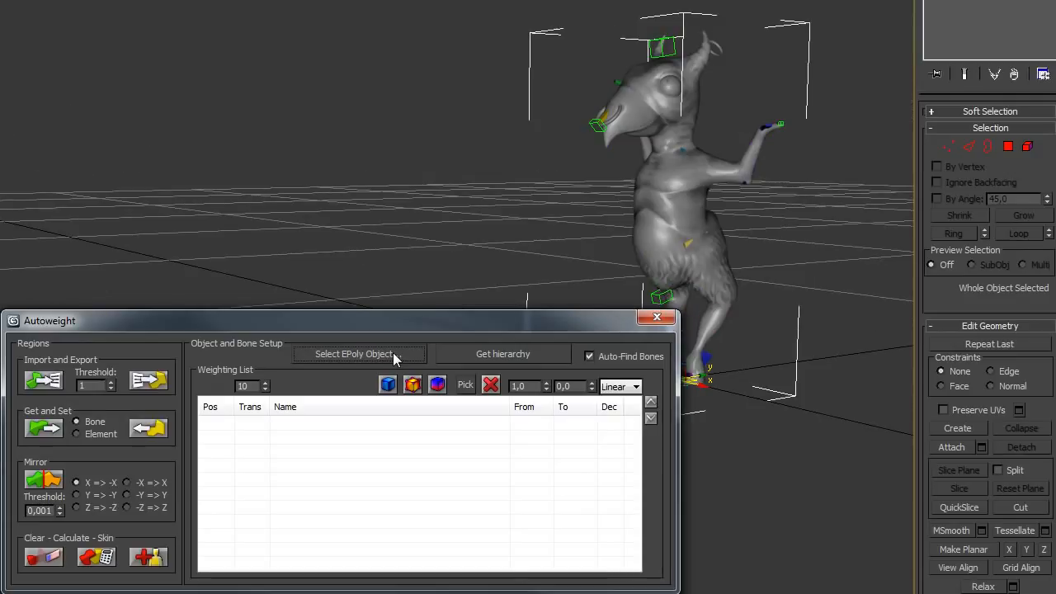
left_click(358, 353)
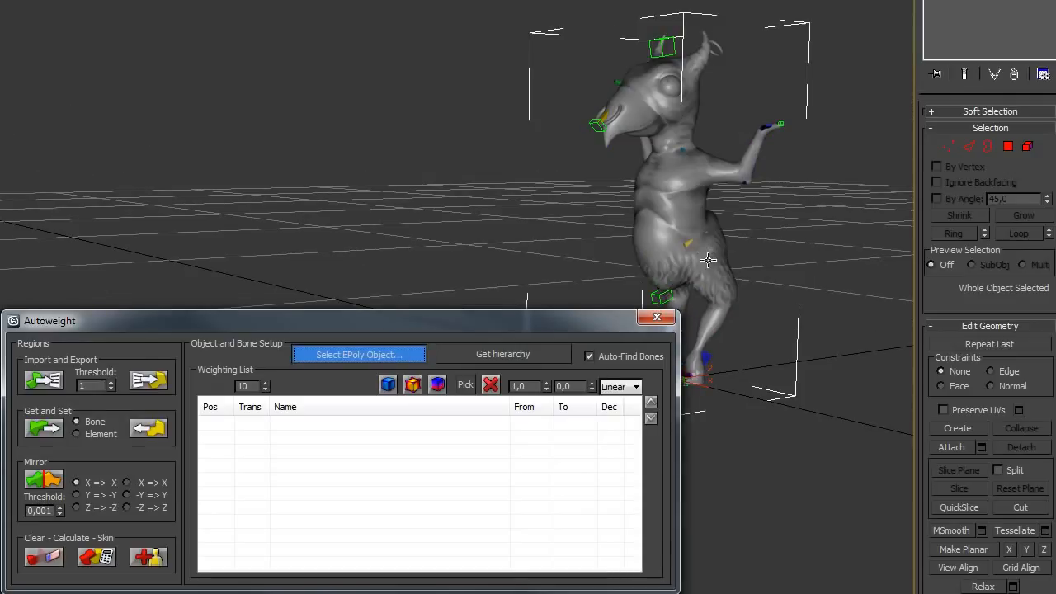
left_click(358, 353)
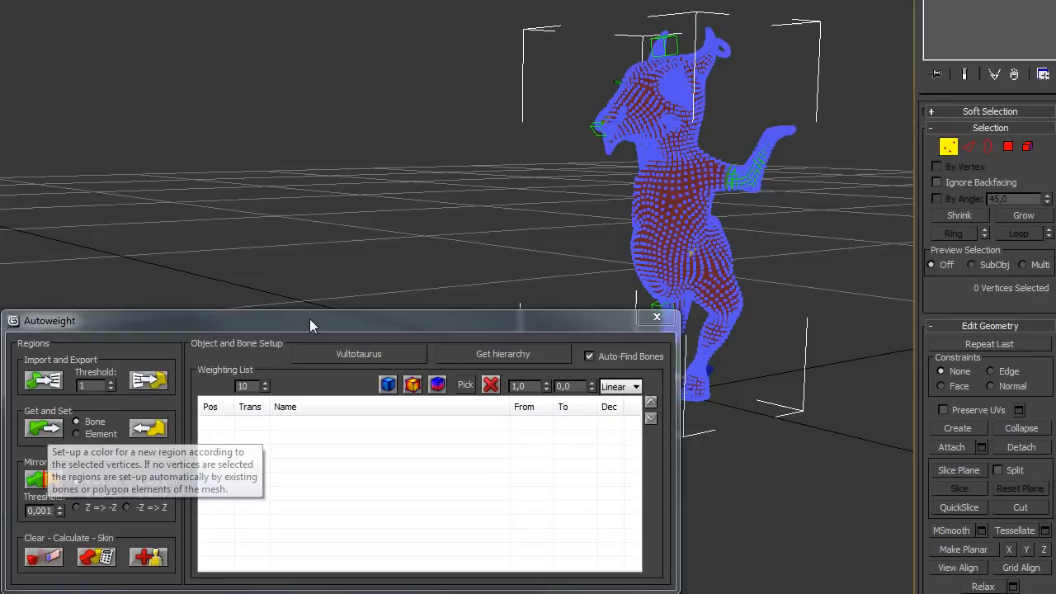
mouse_move(168, 439)
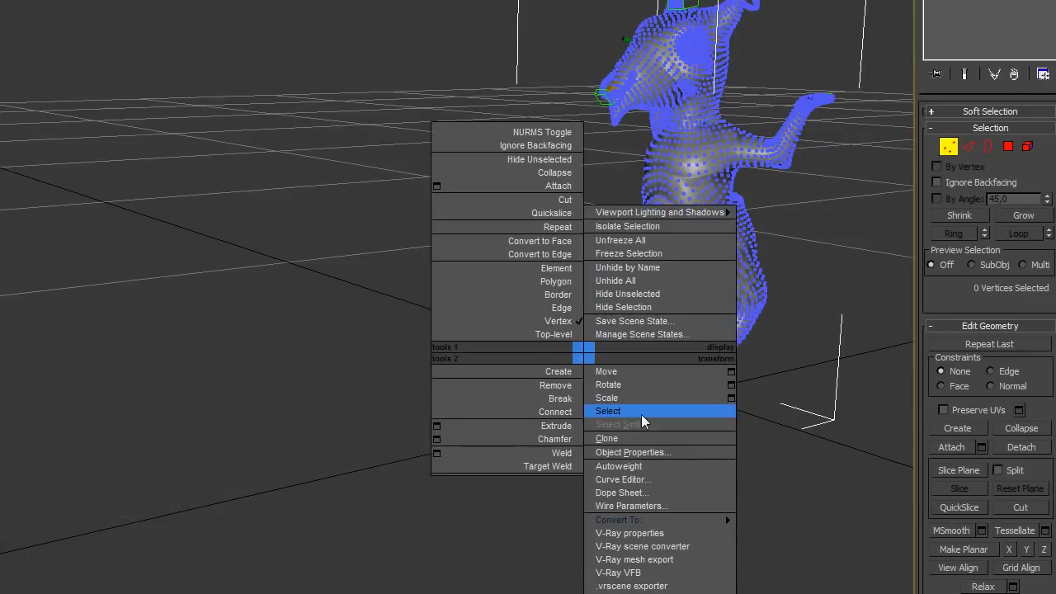
Step: Reopen Autoweight and auto-generate coloured bone regions on the mesh
left_click(619, 465)
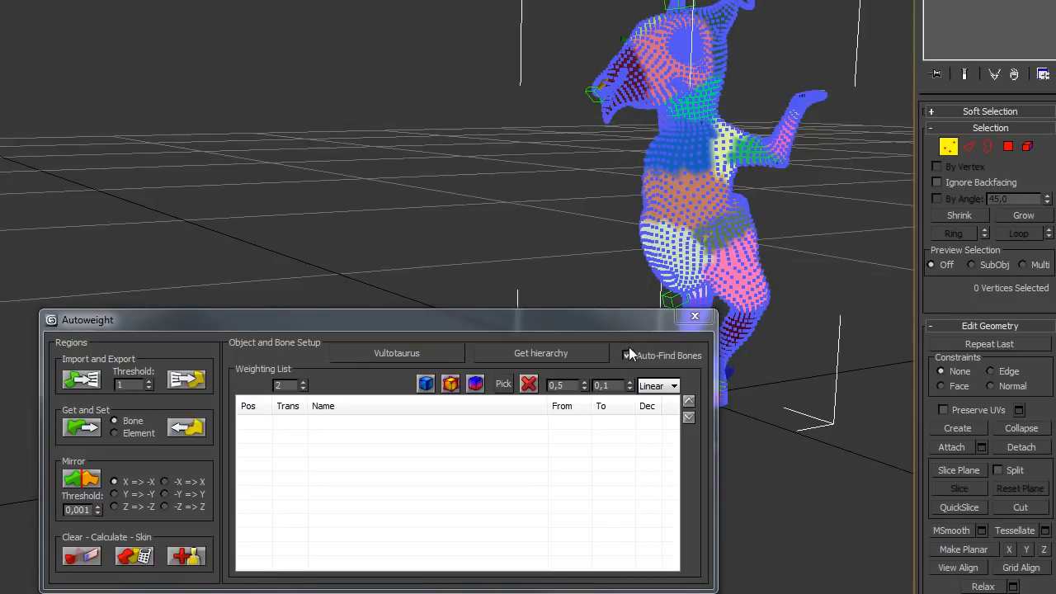
Step: Load the skeleton hierarchy into the weighting list with transition 6 for all bones
left_click(629, 356)
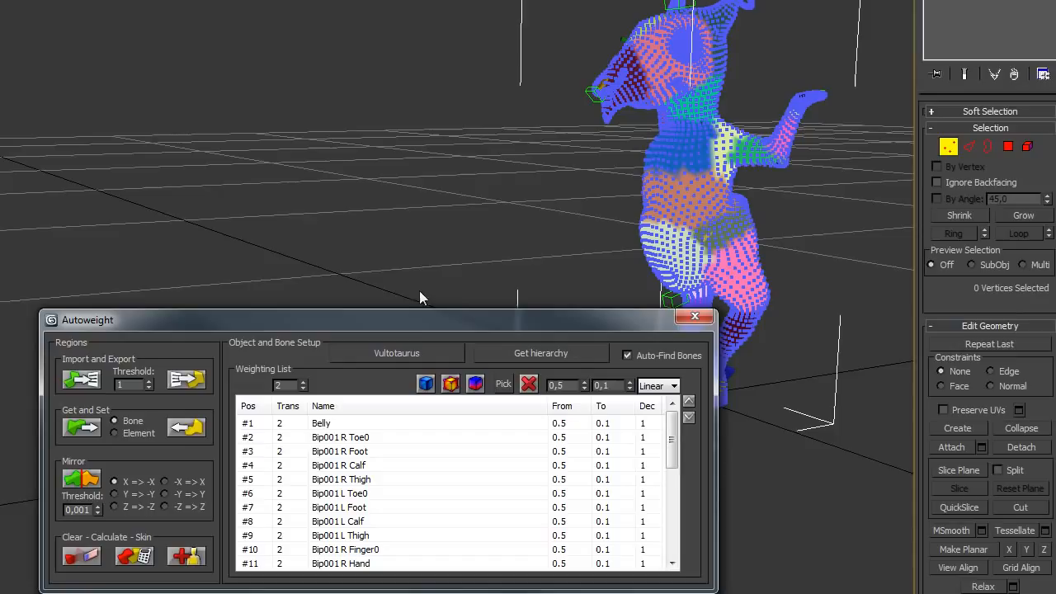
mouse_move(297, 387)
type("6")
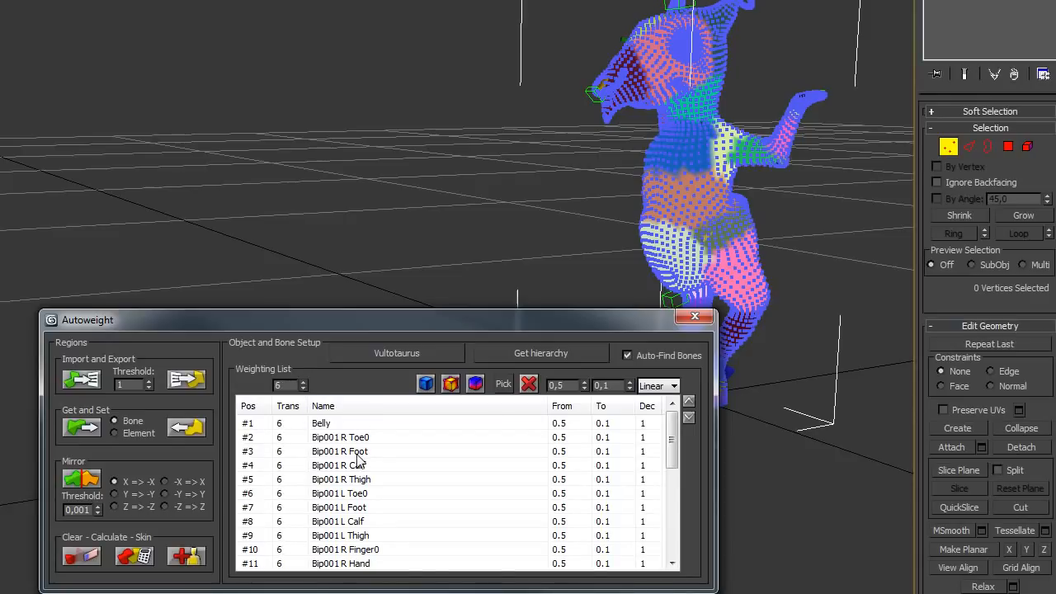
Step: Select the R Foot through R Toe0 bones and raise their transition to 10
left_click_drag(340, 452, 340, 479)
type("10")
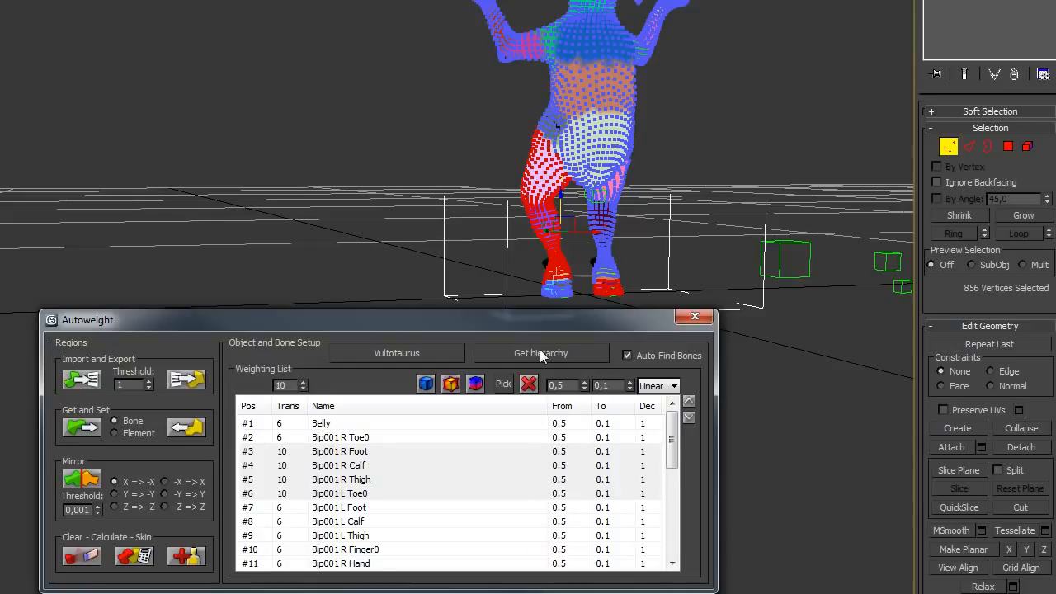
mouse_move(475, 385)
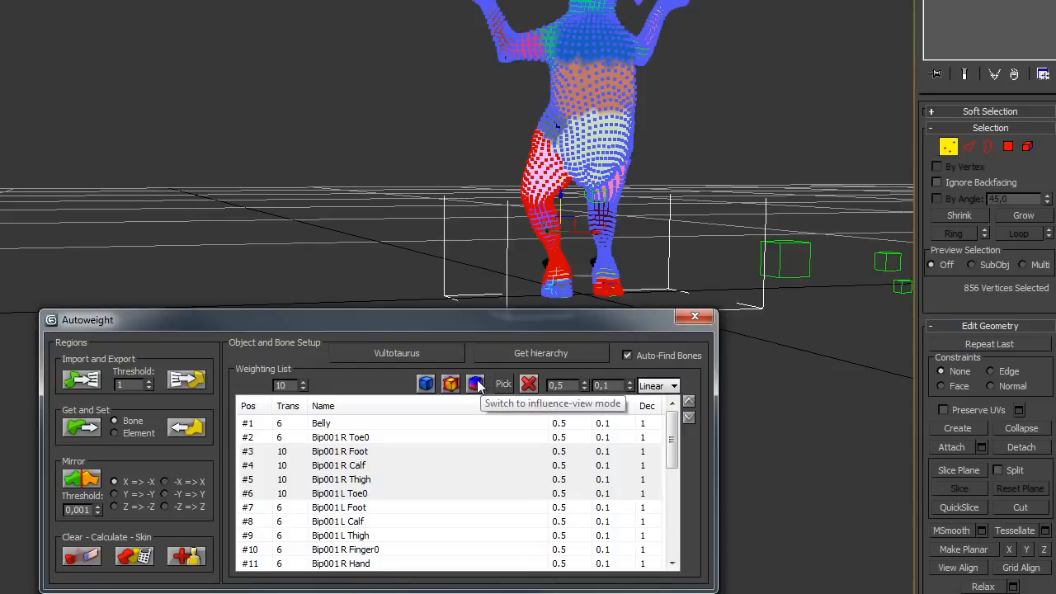
Step: View the right leg bones' influence and set their From value to 1.0, transition 6
left_click(475, 384)
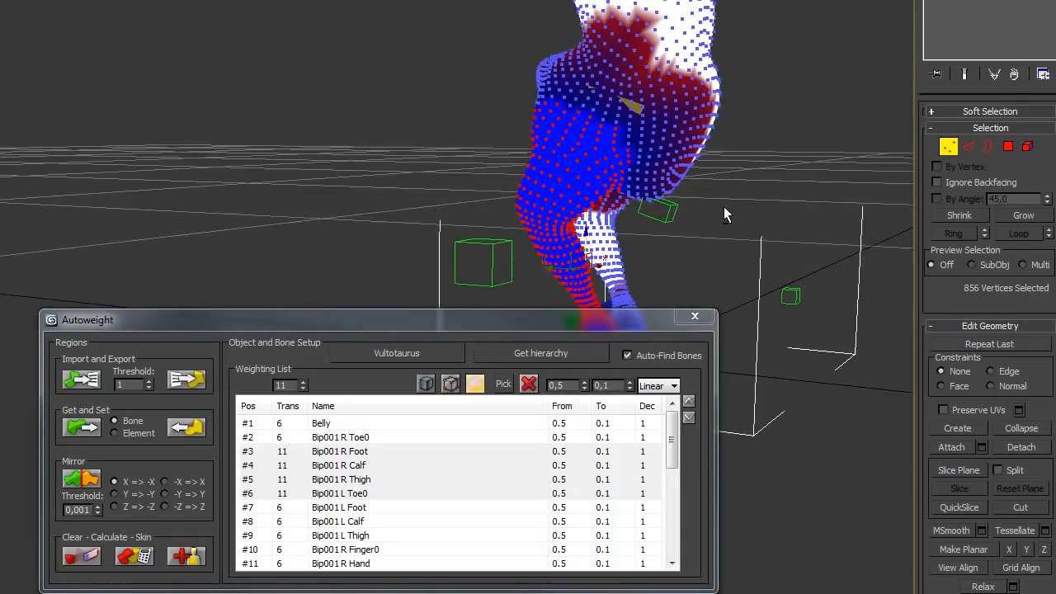
left_click(304, 389)
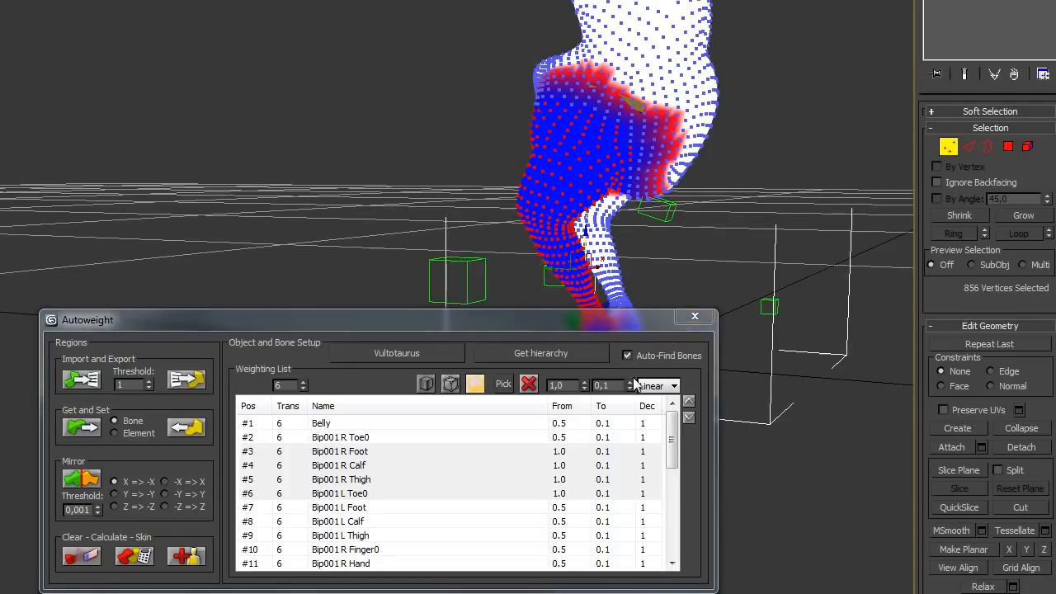
mouse_move(603, 386)
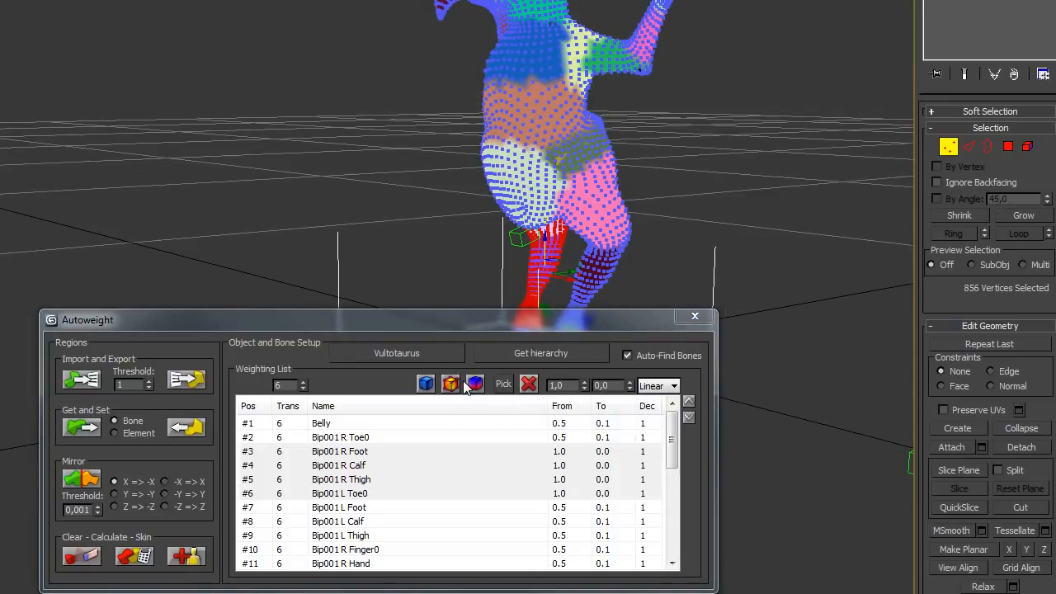
mouse_move(449, 382)
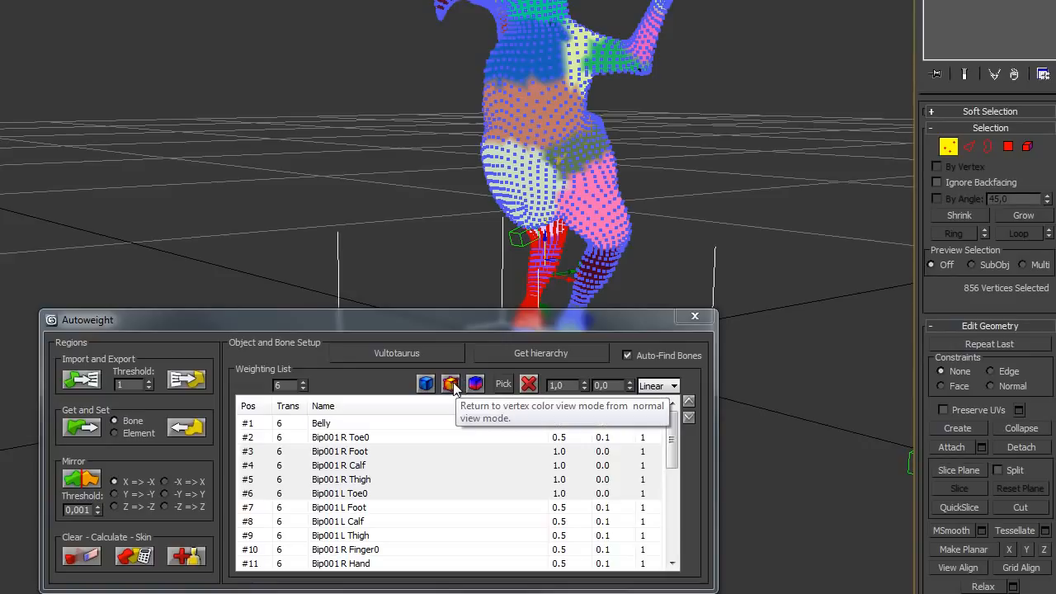
Step: Switch the mesh from region colours back to normal shading
left_click(448, 384)
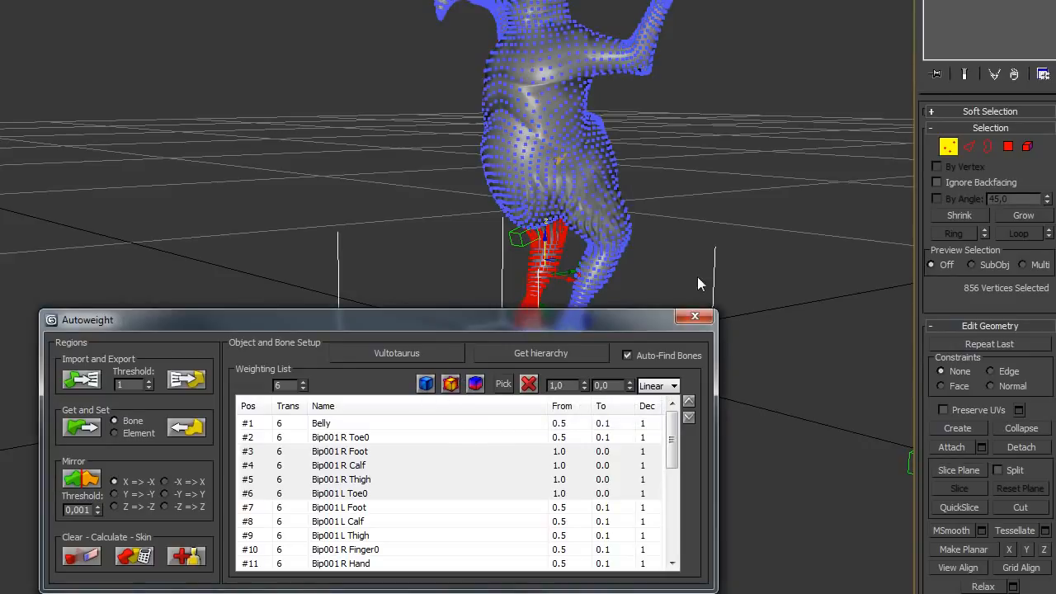